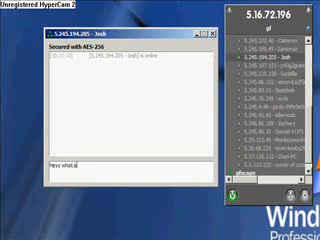
type("are you doi")
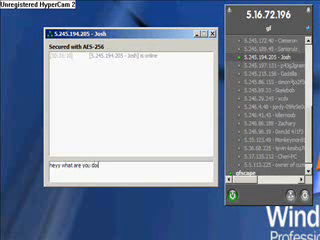